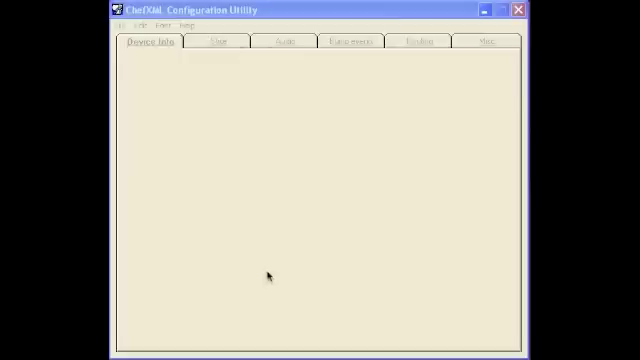
# Show the Edit menu's configuration areas: Restaurant Type, Global Settings, Video and others.
pyautogui.click(132, 22)
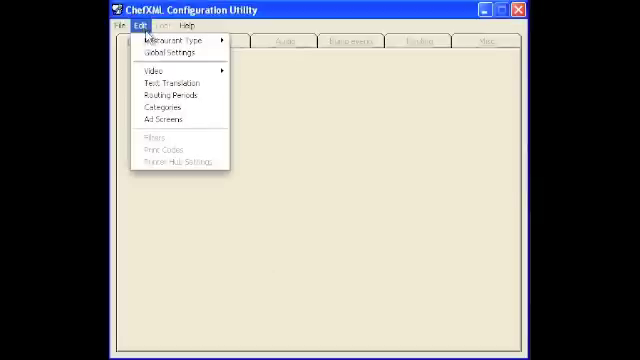
pyautogui.moveTo(180, 40)
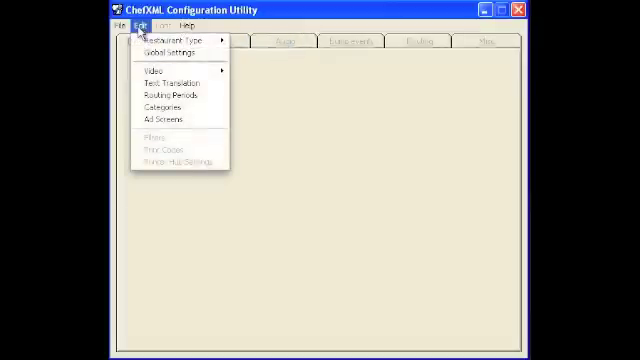
# Enter Global Settings and choose the System type from its dropdown.
pyautogui.click(152, 70)
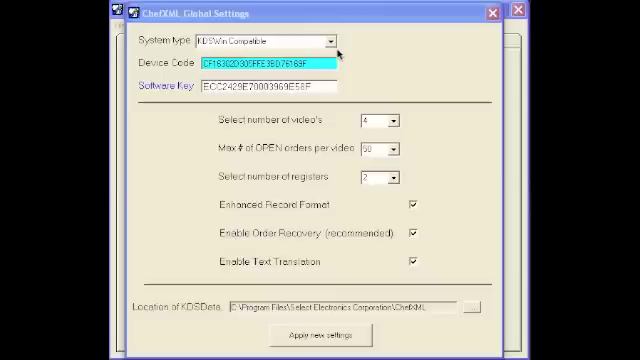
pyautogui.click(330, 40)
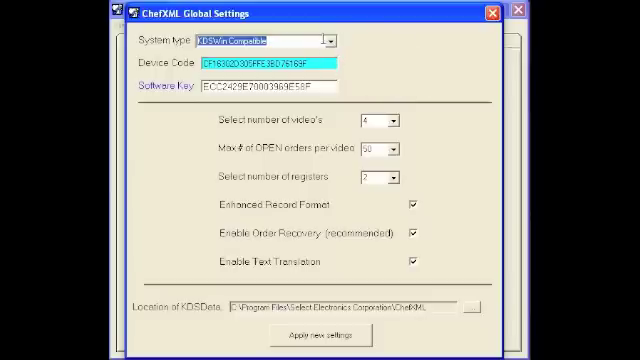
pyautogui.tripleClick(280, 84)
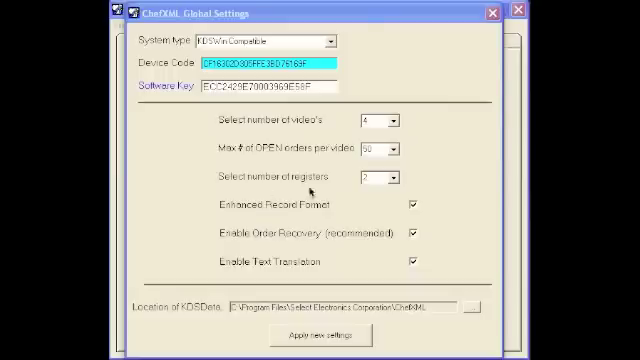
# Choose the number of videos from its dropdown list.
pyautogui.click(390, 120)
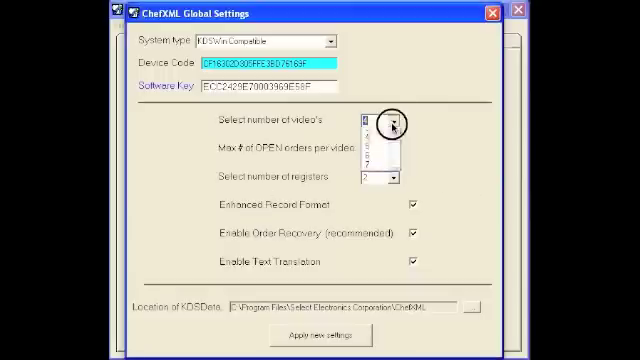
pyautogui.click(400, 122)
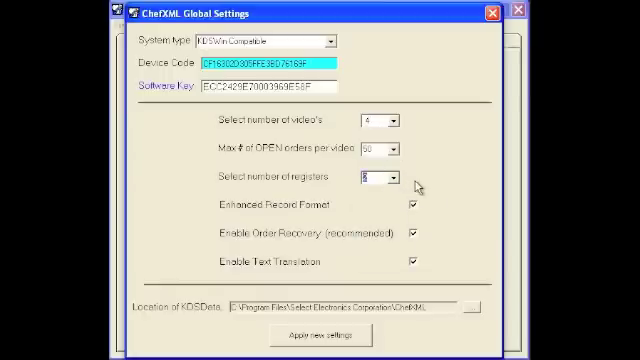
pyautogui.moveTo(208, 150)
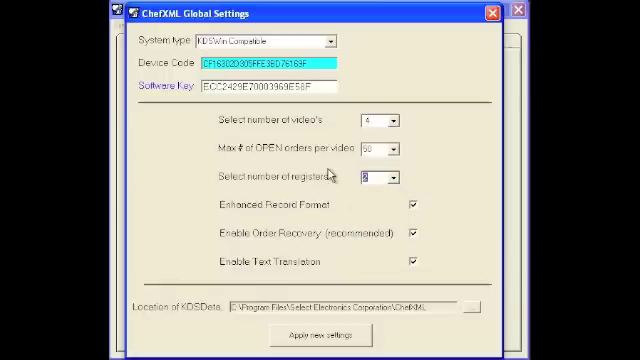
pyautogui.moveTo(448, 206)
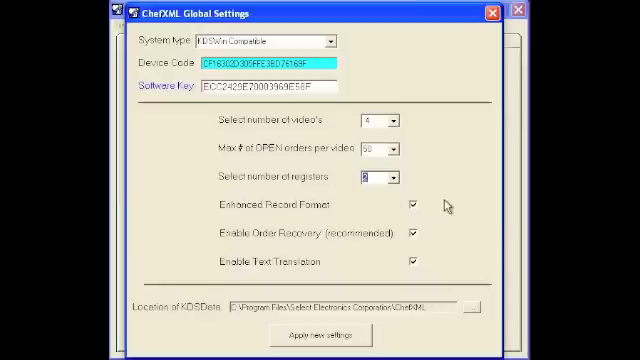
pyautogui.moveTo(476, 224)
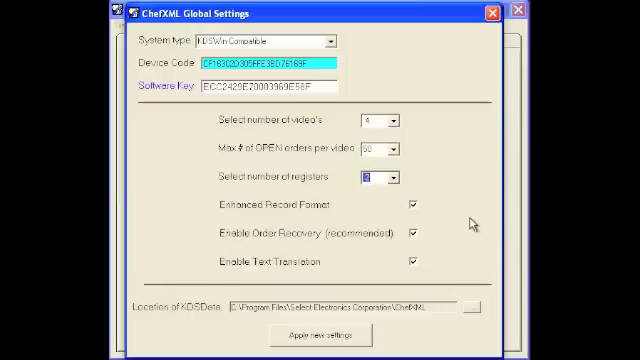
# Review a feature checkbox and apply the new global settings, closing the dialog.
pyautogui.click(376, 178)
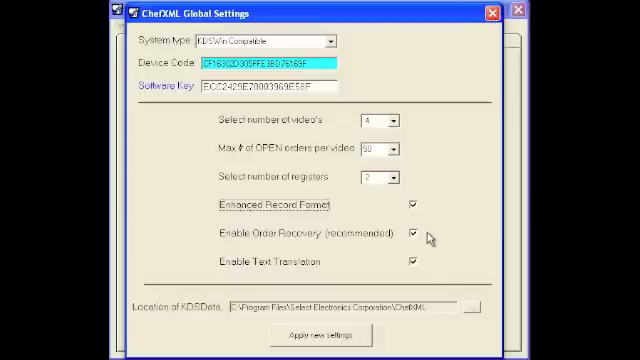
pyautogui.moveTo(458, 260)
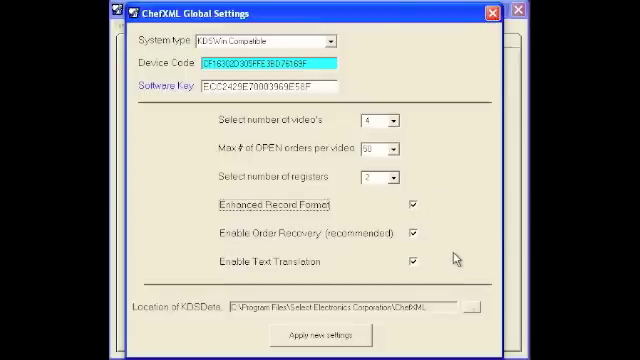
pyautogui.moveTo(466, 274)
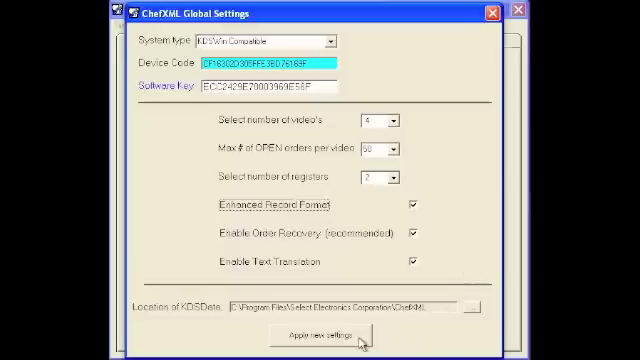
pyautogui.click(316, 334)
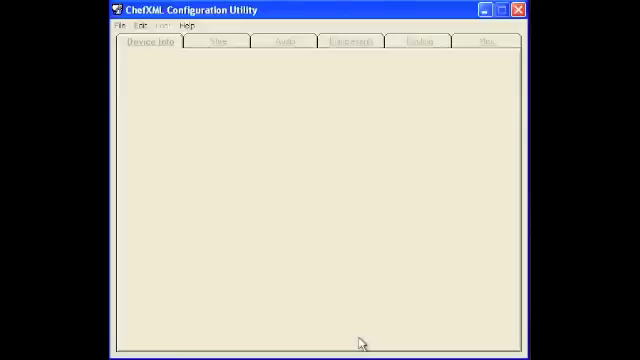
# Go to Edit > Video > Video 1 to show its Device Info page.
pyautogui.click(136, 24)
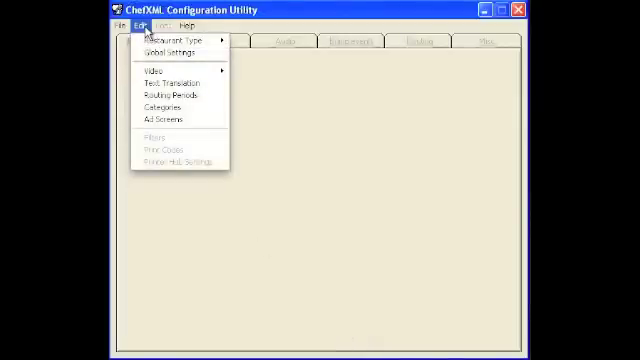
pyautogui.moveTo(152, 68)
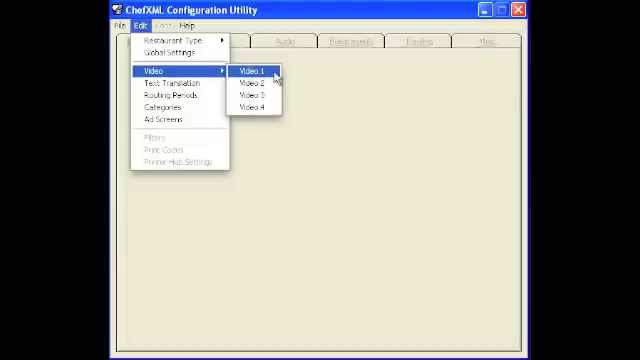
pyautogui.click(248, 70)
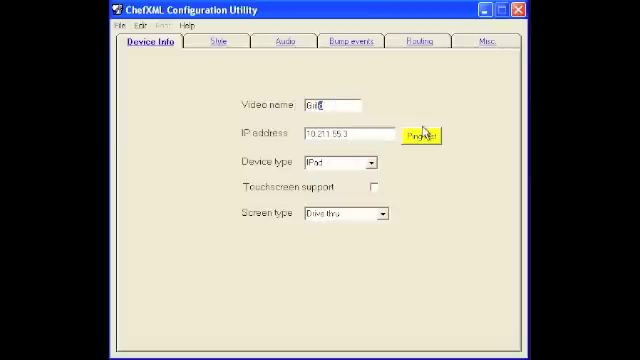
pyautogui.moveTo(256, 222)
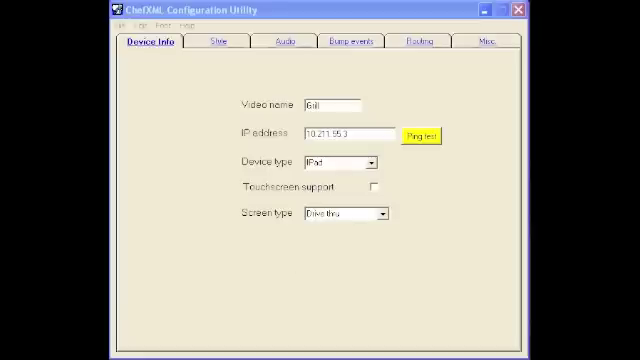
pyautogui.moveTo(168, 310)
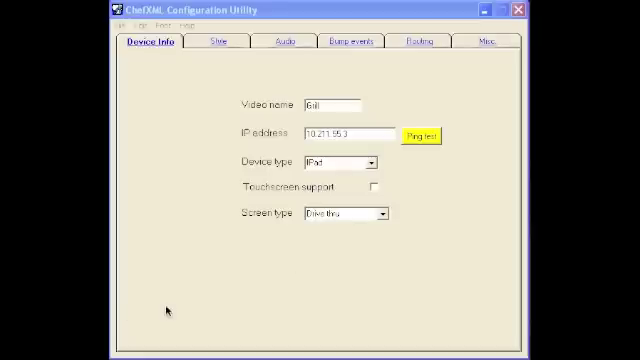
pyautogui.moveTo(384, 212)
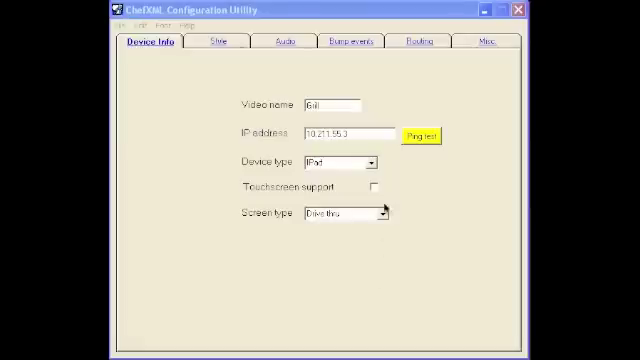
pyautogui.moveTo(404, 192)
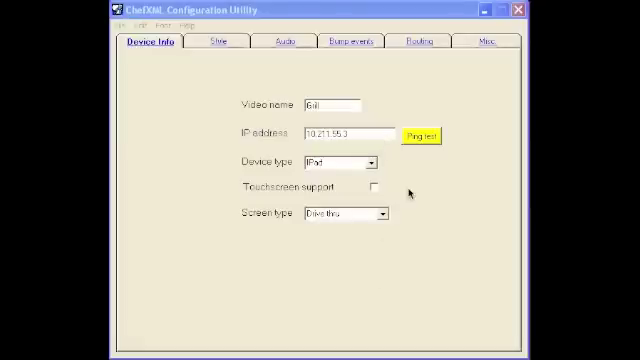
# Ping Video 1's IP address until it reports reachable, then set its device type.
pyautogui.tripleClick(336, 132)
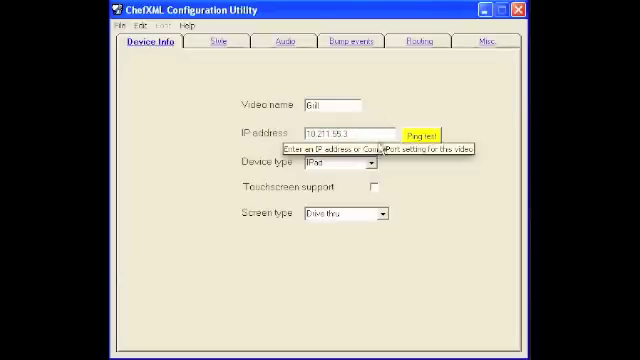
pyautogui.click(424, 132)
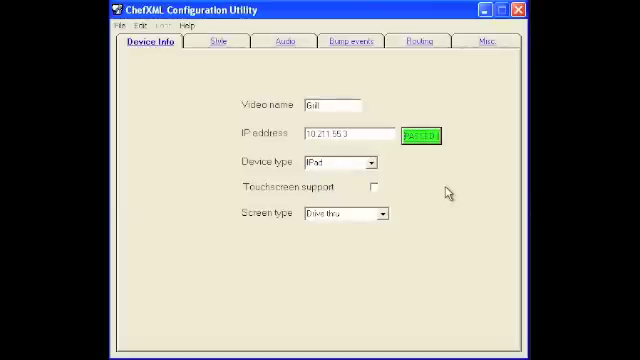
pyautogui.click(374, 162)
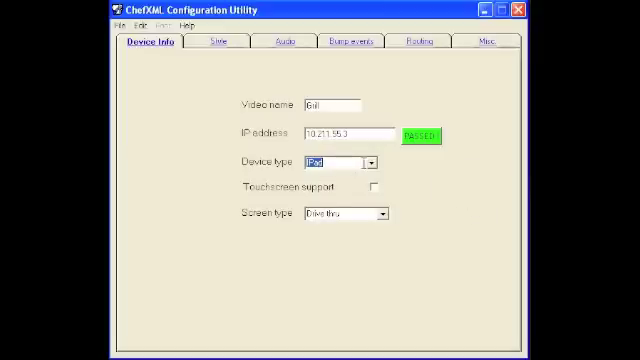
# Choose Video 1's screen type, then exit via File > Exit to get the save-settings prompt.
pyautogui.click(378, 212)
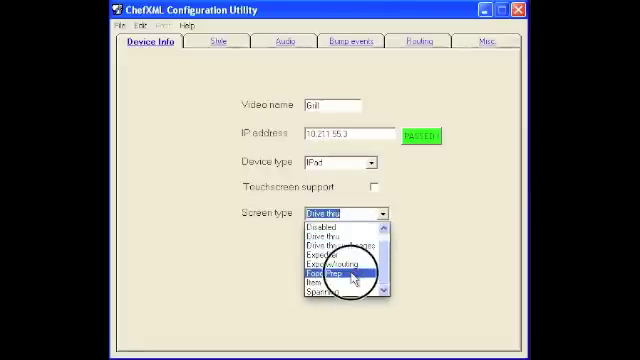
pyautogui.click(340, 272)
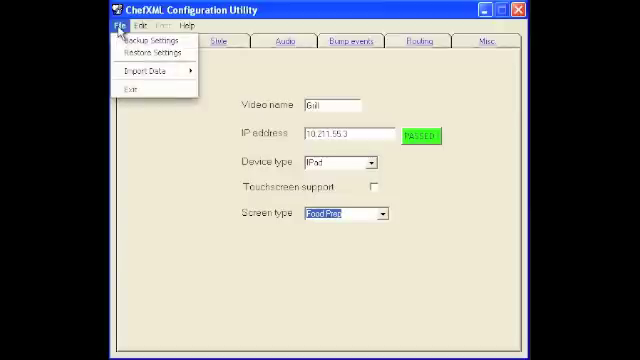
pyautogui.click(146, 34)
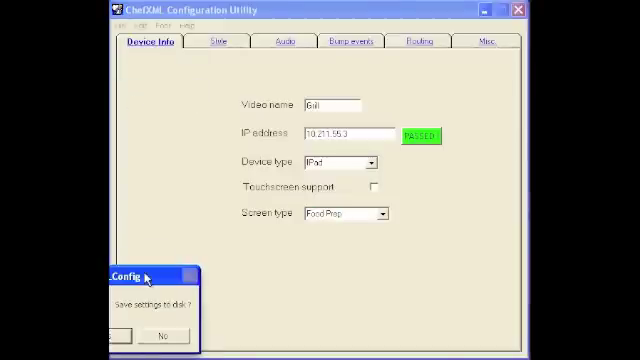